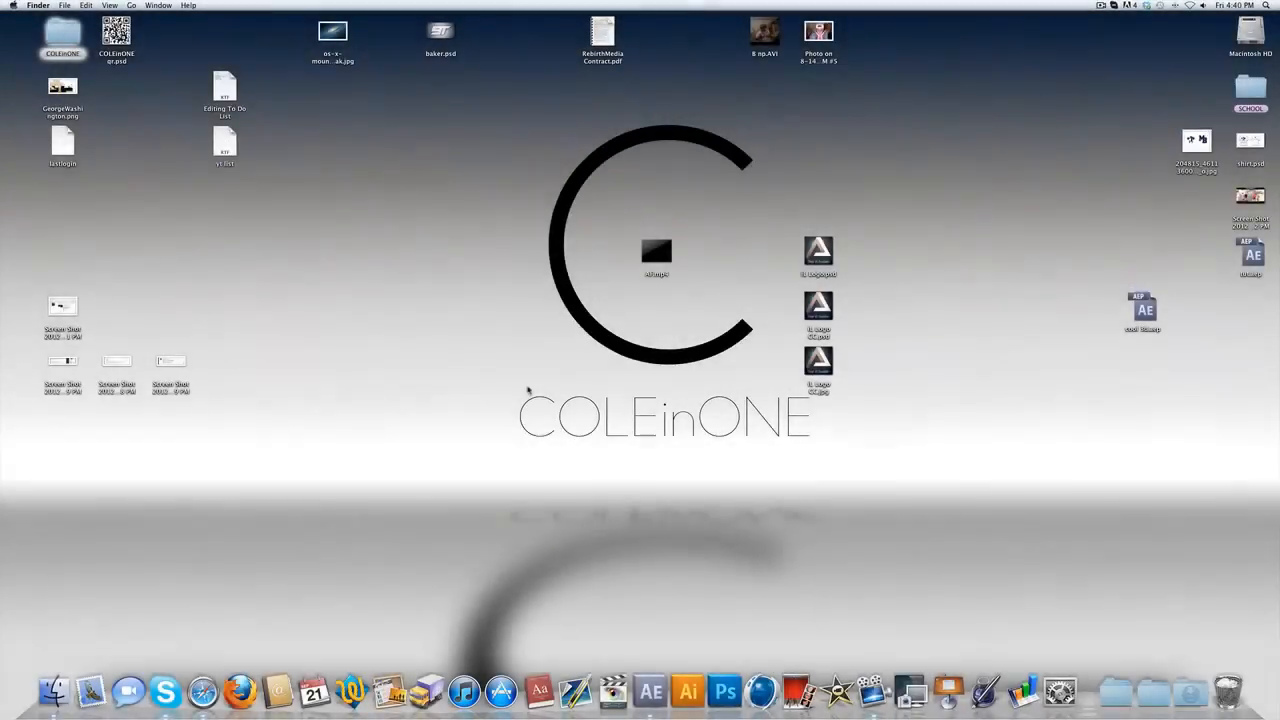
# Play the 'Para High TCE by COLEinONE' YouTube reference video in Safari
pyautogui.click(164, 690)
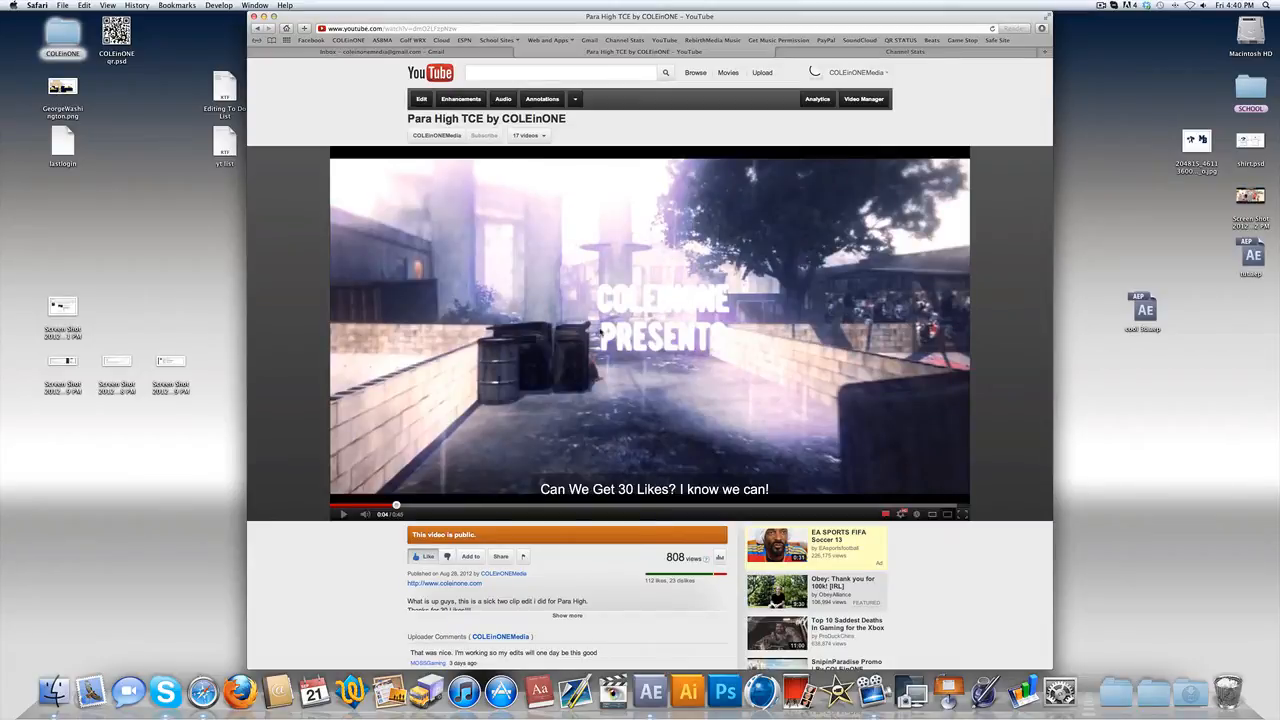
pyautogui.moveTo(637, 307)
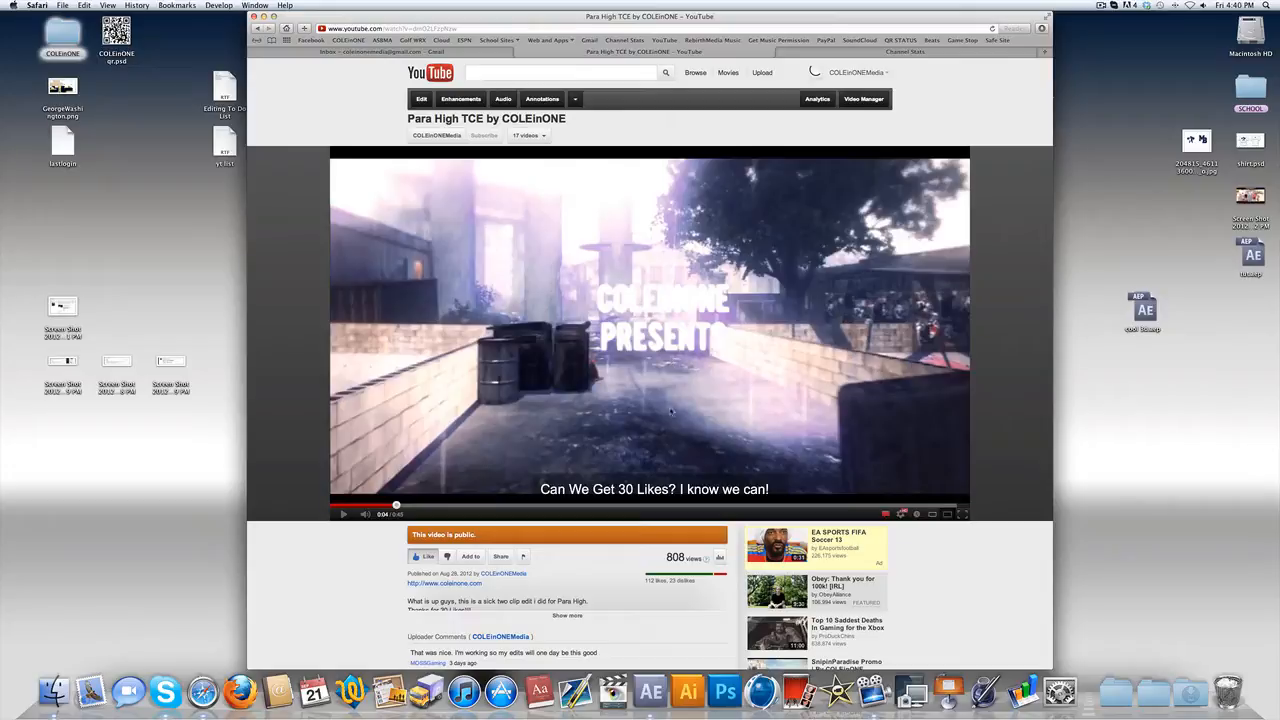
pyautogui.moveTo(605, 249)
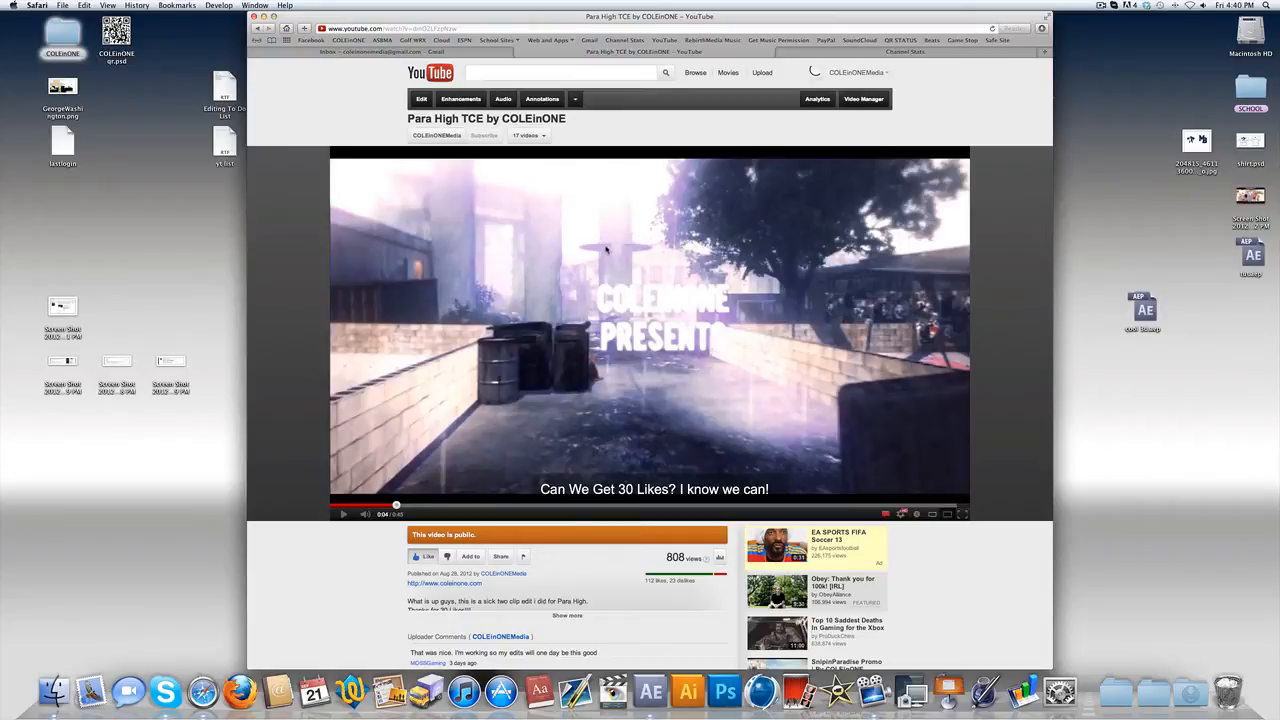
pyautogui.moveTo(580, 241)
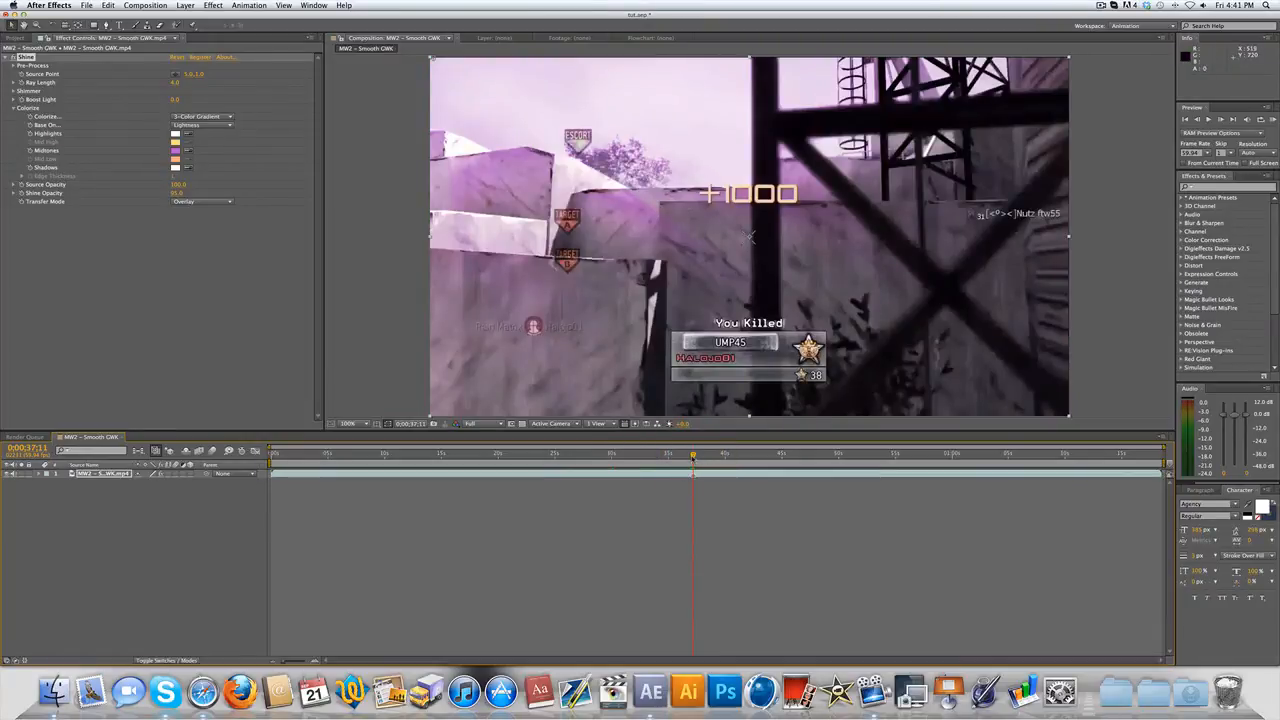
pyautogui.moveTo(693, 455)
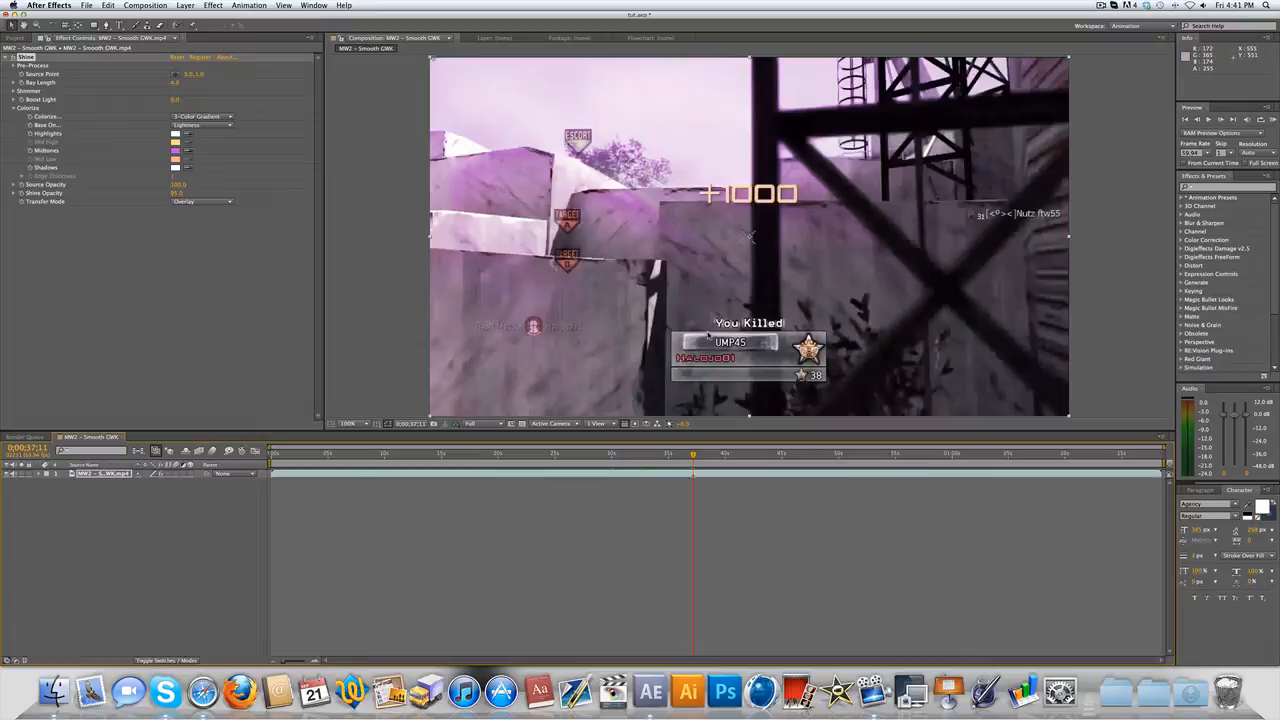
# Remove the Shine effect and duplicate the gameplay clip layer with Cmd+D
pyautogui.press('cmd+Left')
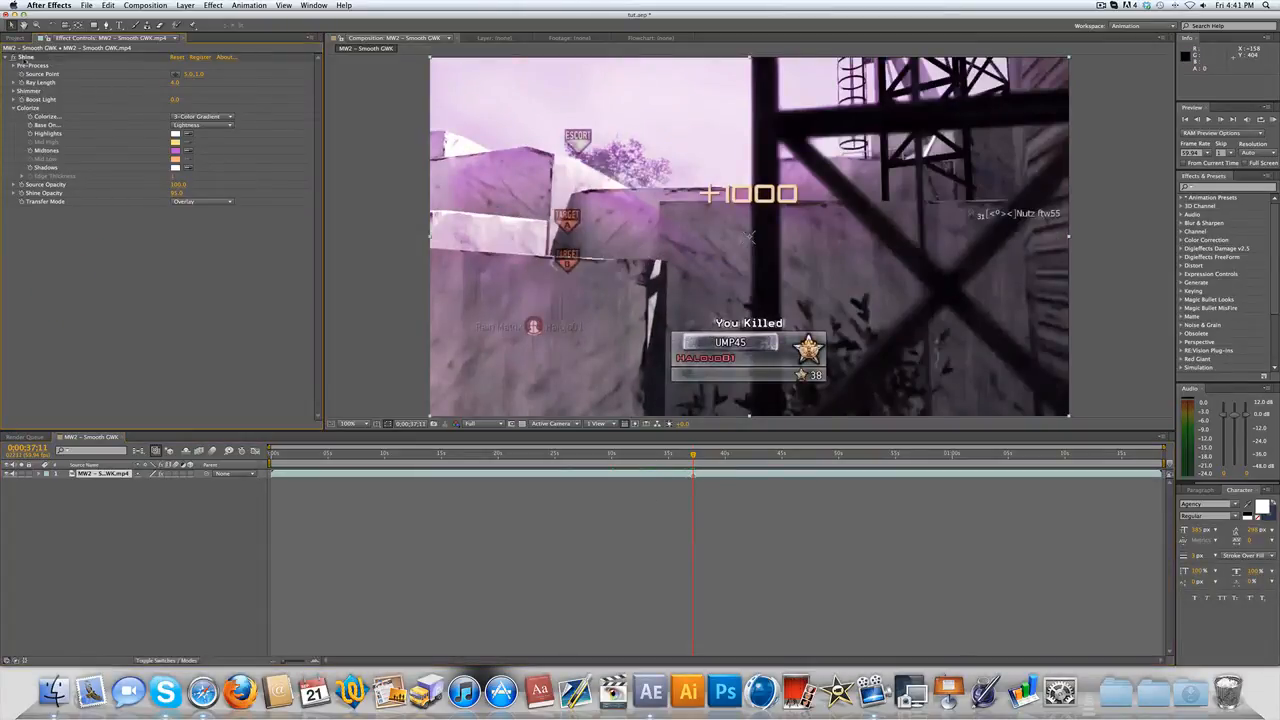
pyautogui.press('cmd+d')
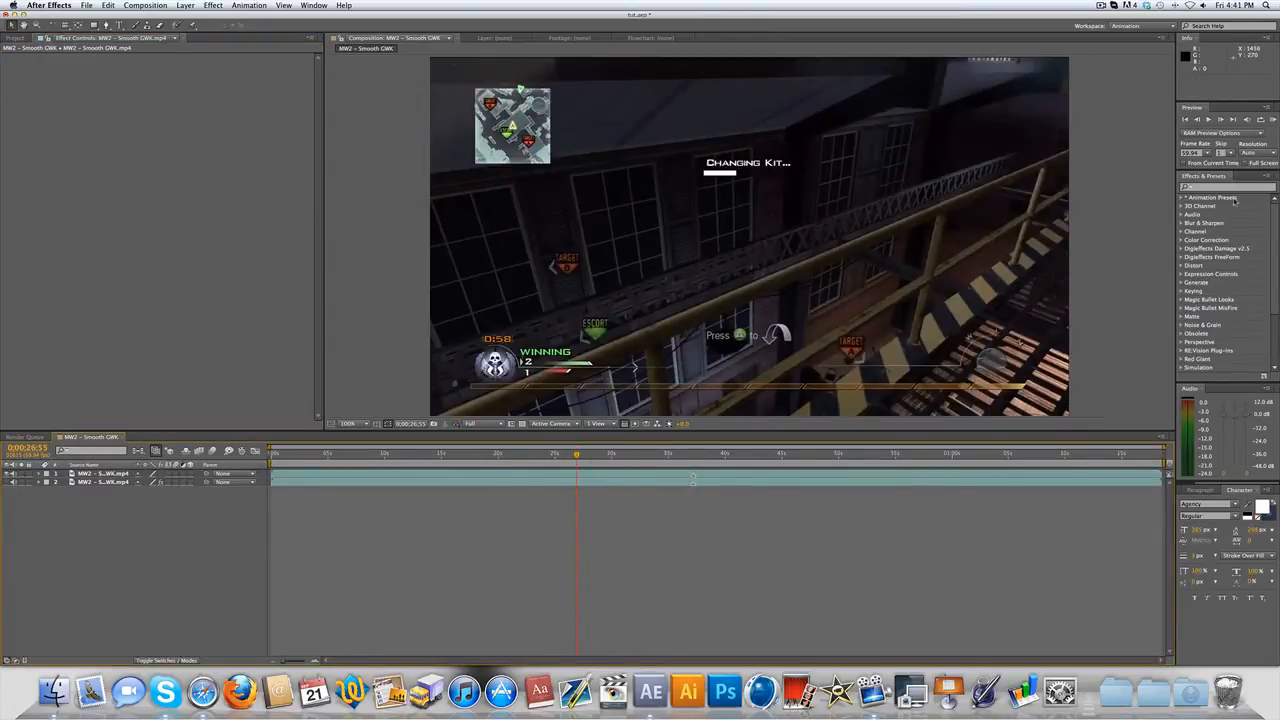
# Apply Trapcode Shine to layer 1, reposition its source point, and set Transfer Mode to Overlay
pyautogui.write('shin')
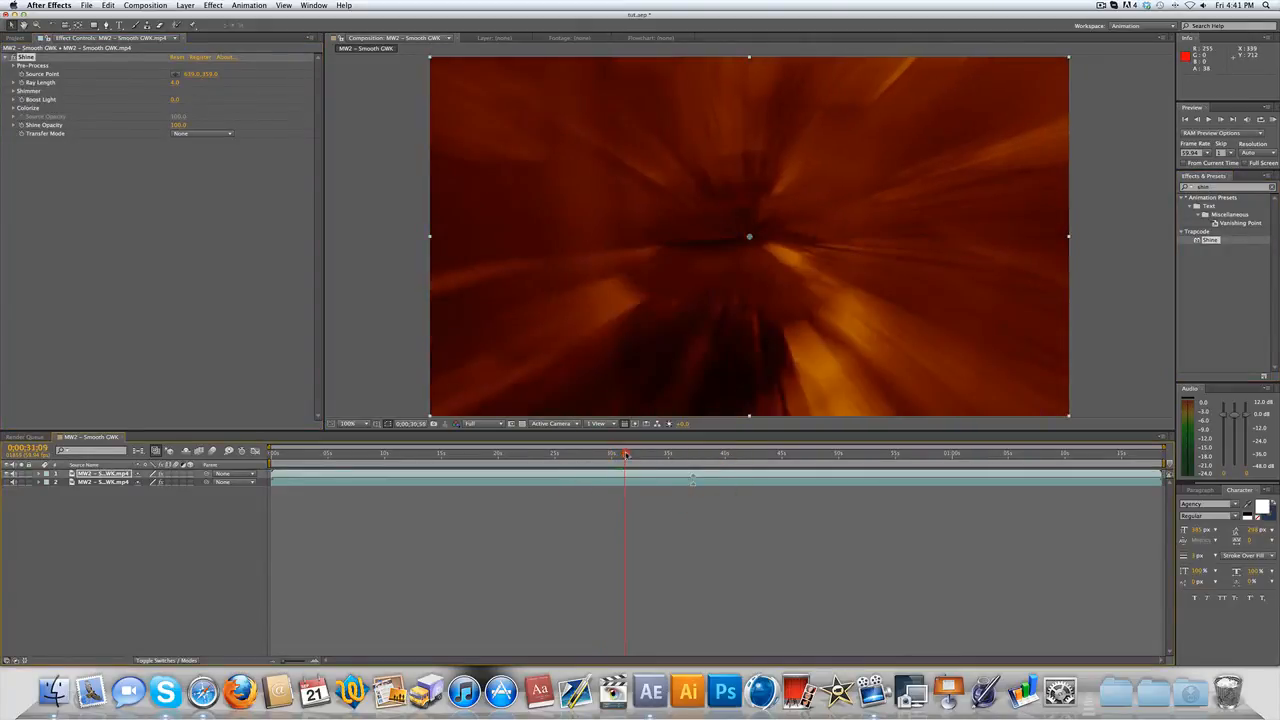
pyautogui.click(645, 453)
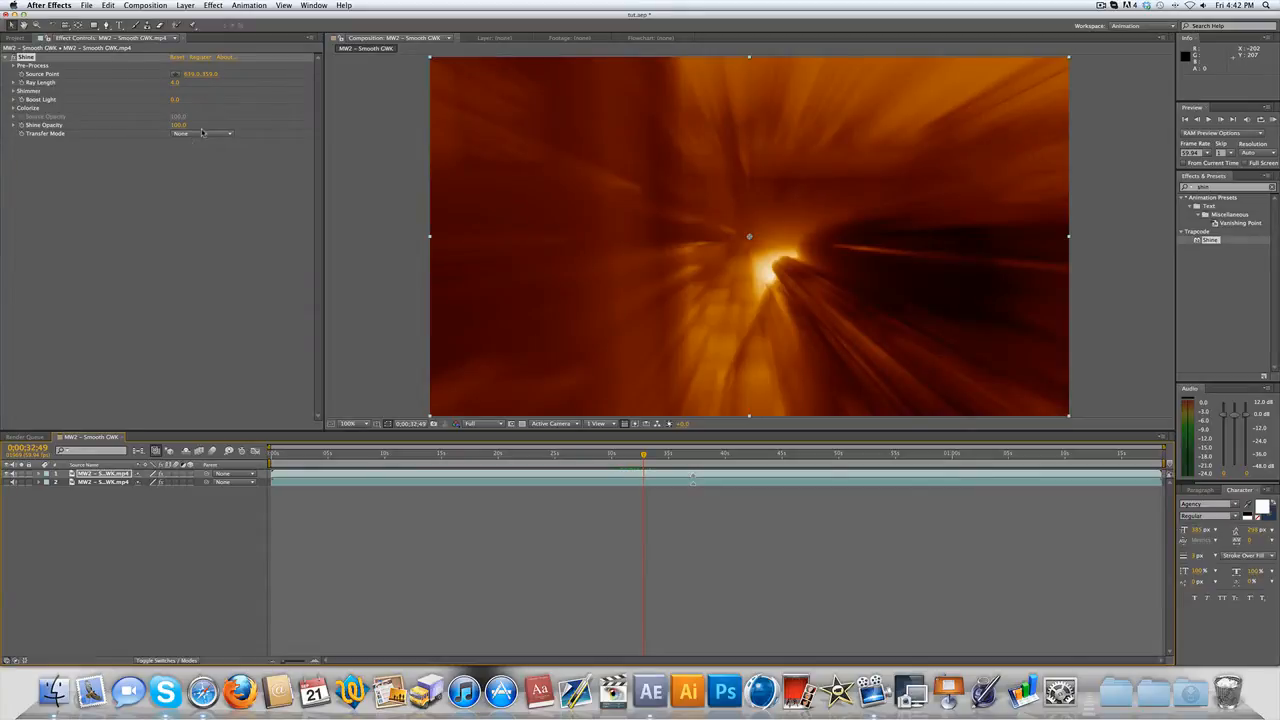
pyautogui.click(204, 133)
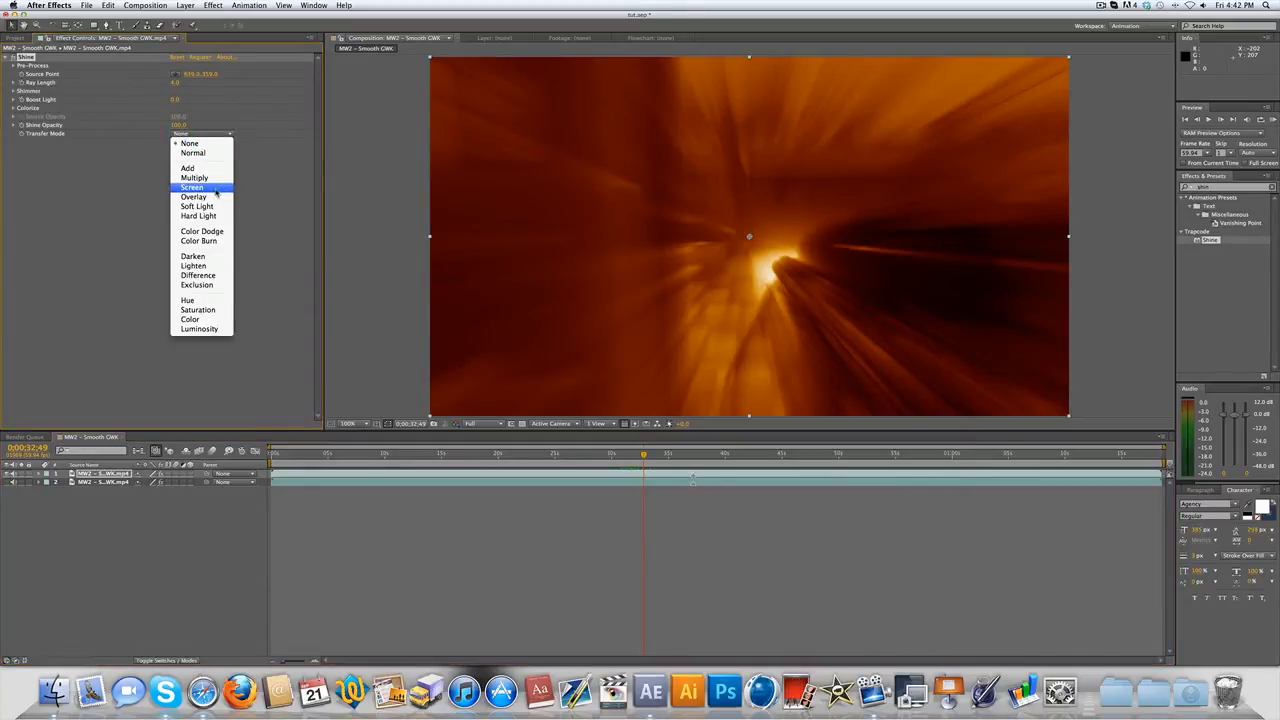
pyautogui.click(194, 196)
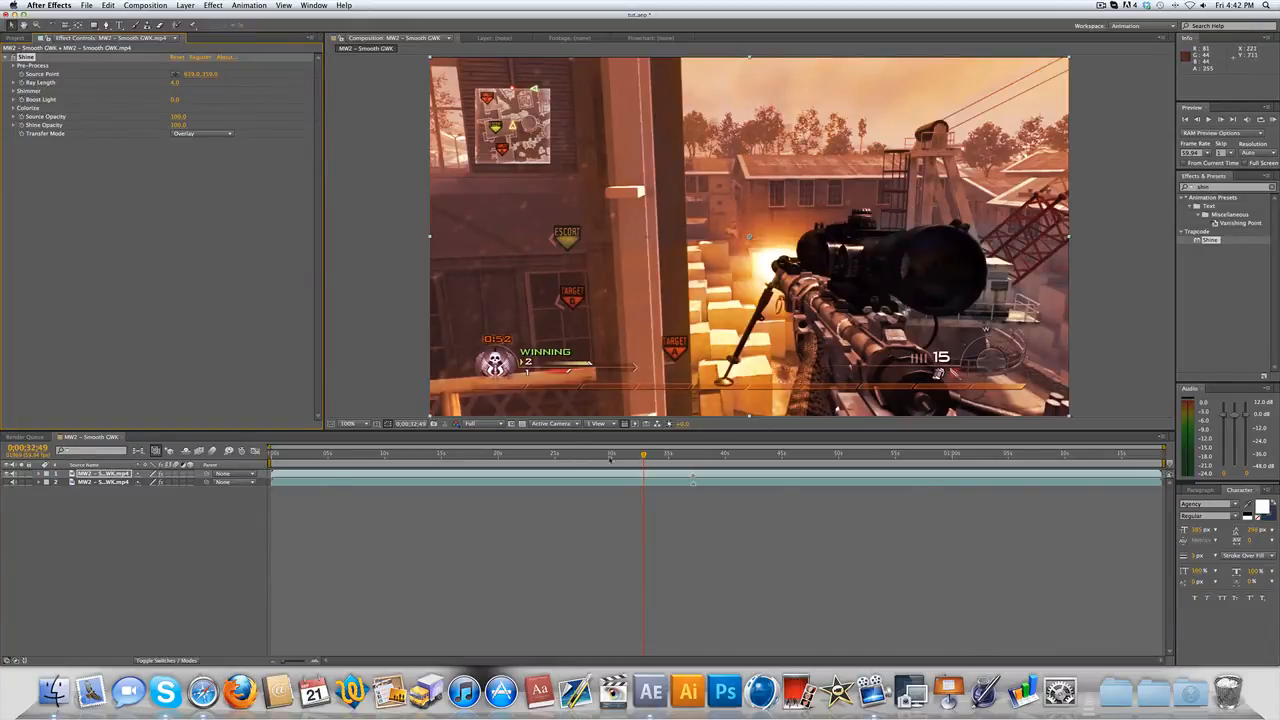
# Set Shine's Colorize midtones to purple so the sky and highlights tint purple
pyautogui.click(632, 456)
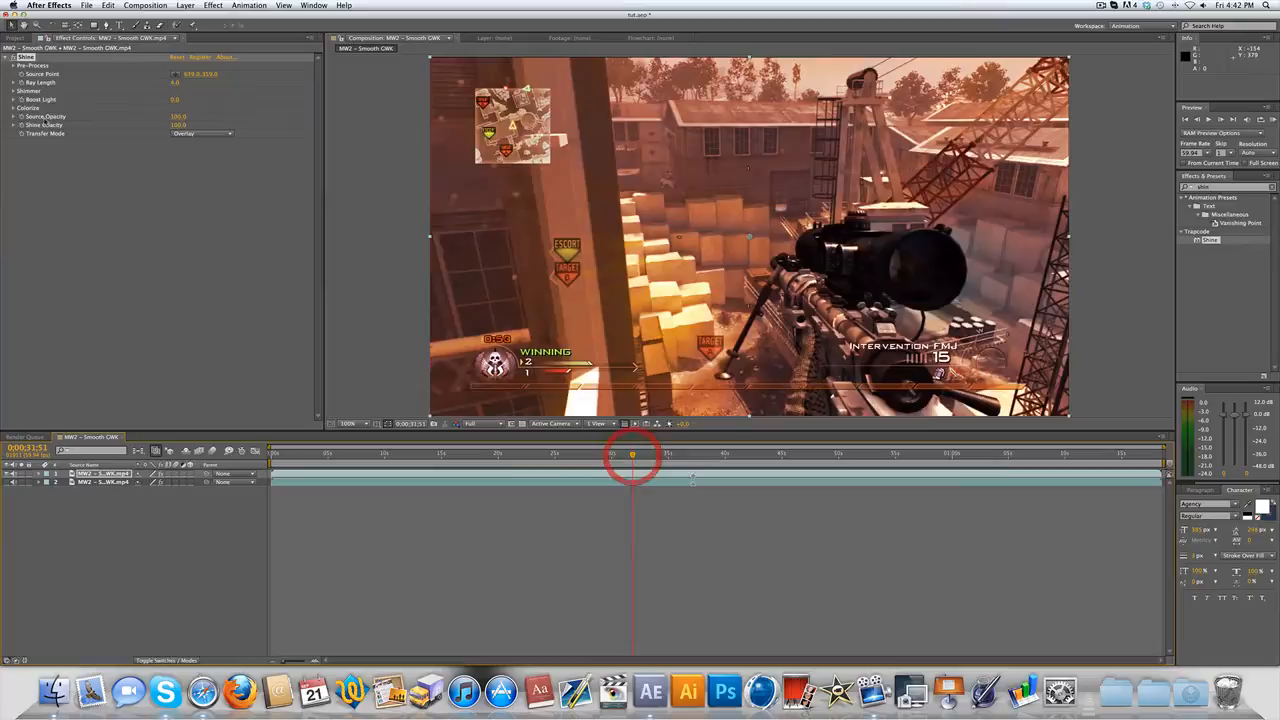
pyautogui.click(16, 108)
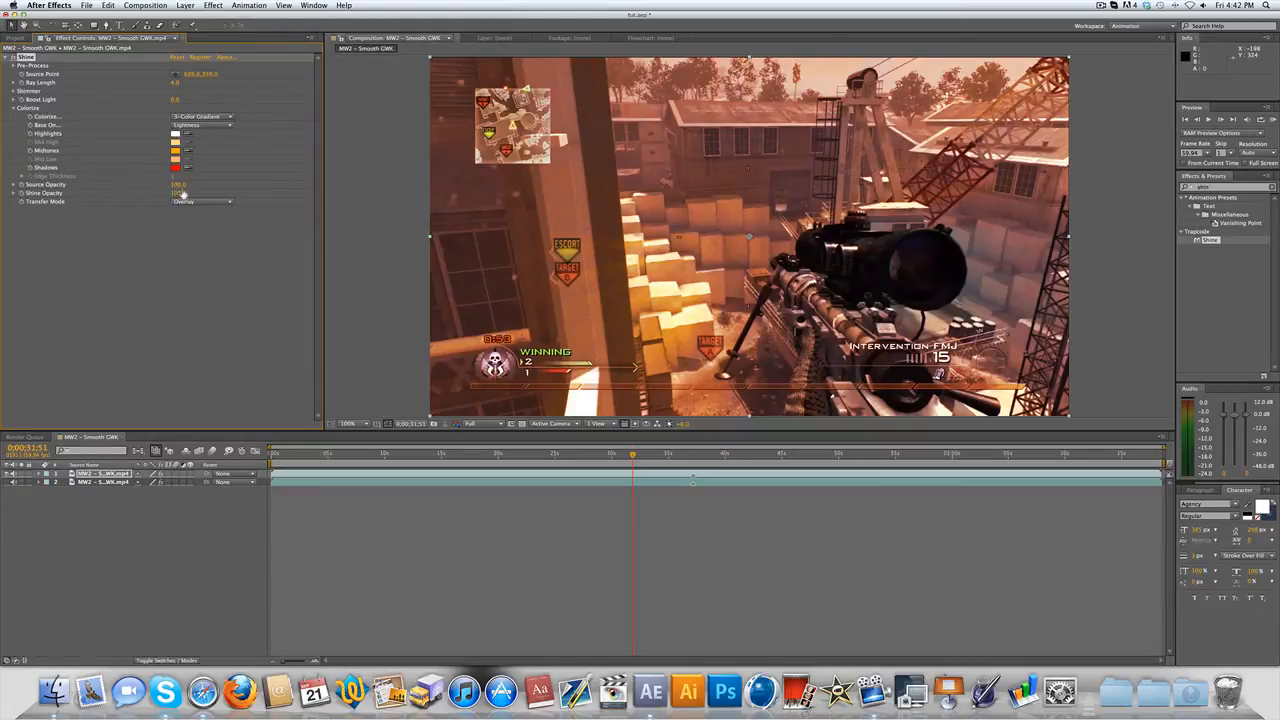
pyautogui.click(176, 167)
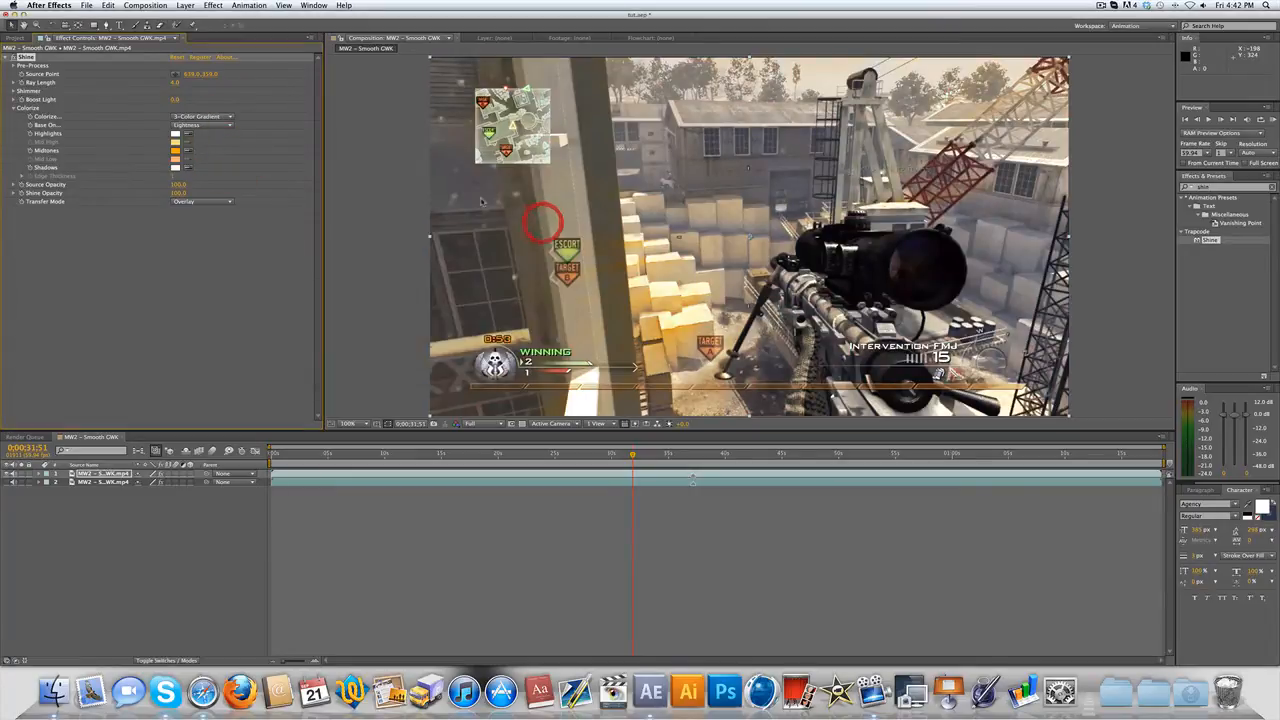
pyautogui.click(176, 150)
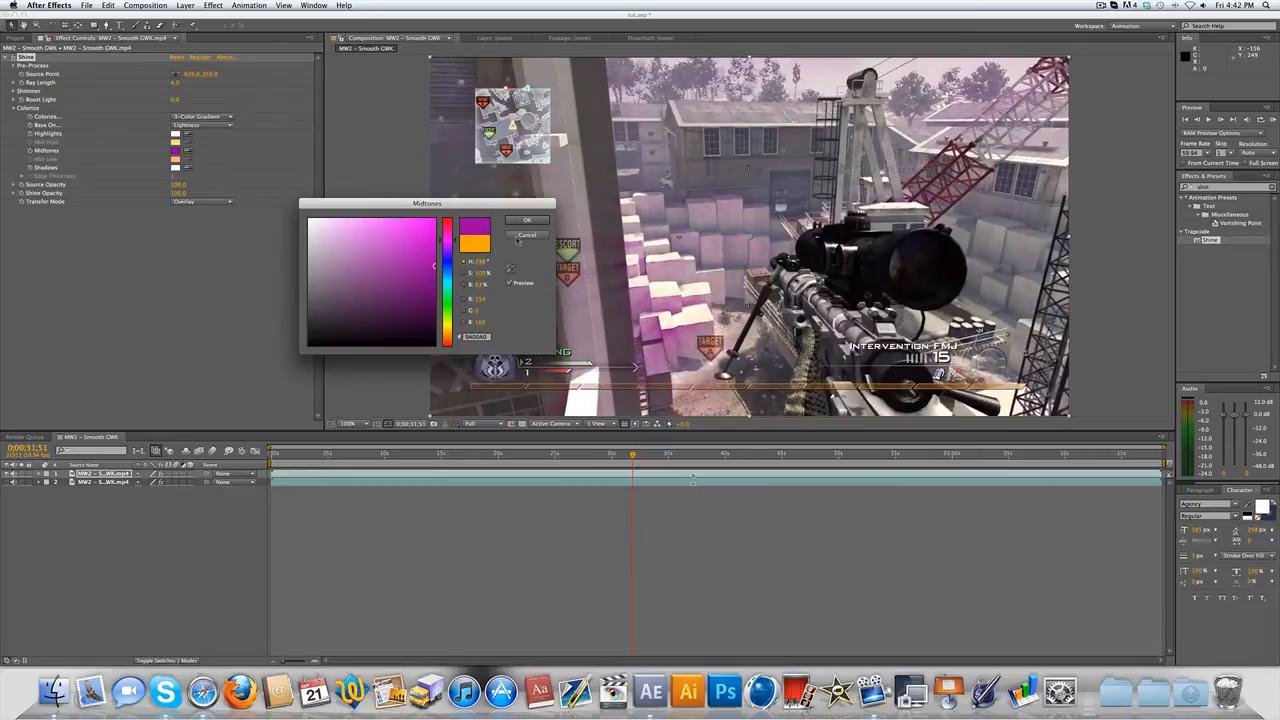
pyautogui.click(528, 220)
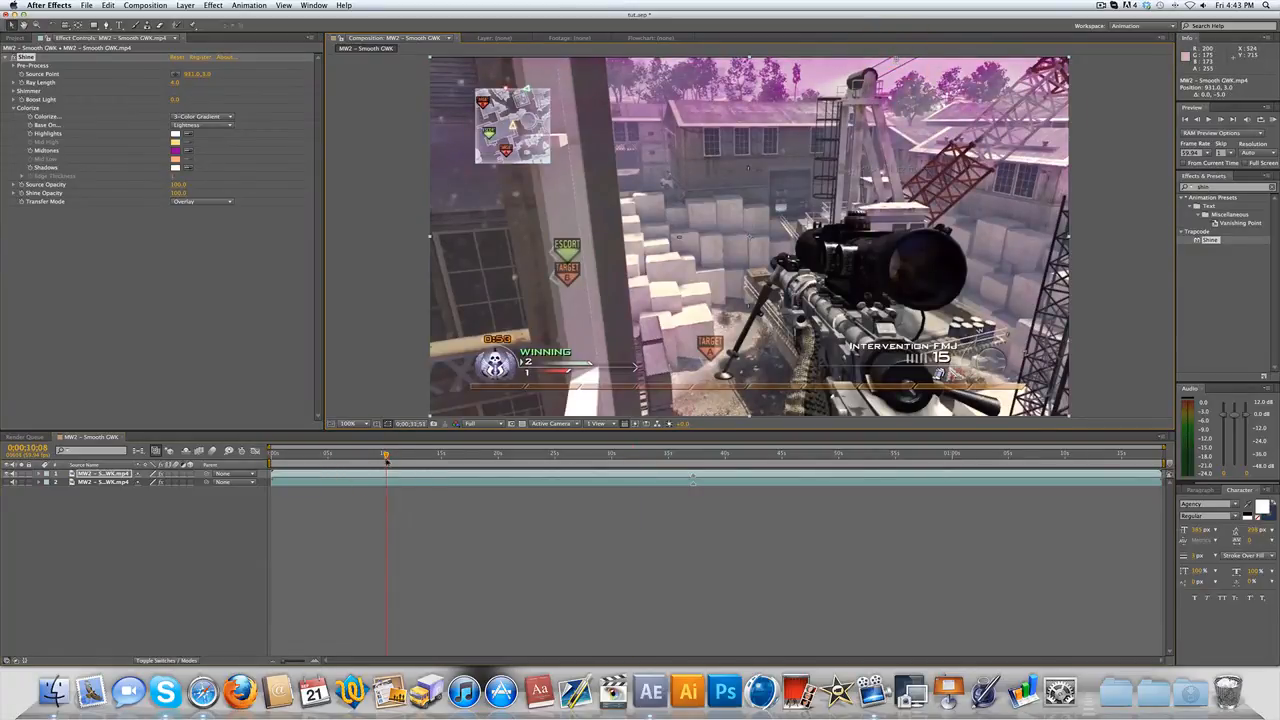
pyautogui.click(477, 453)
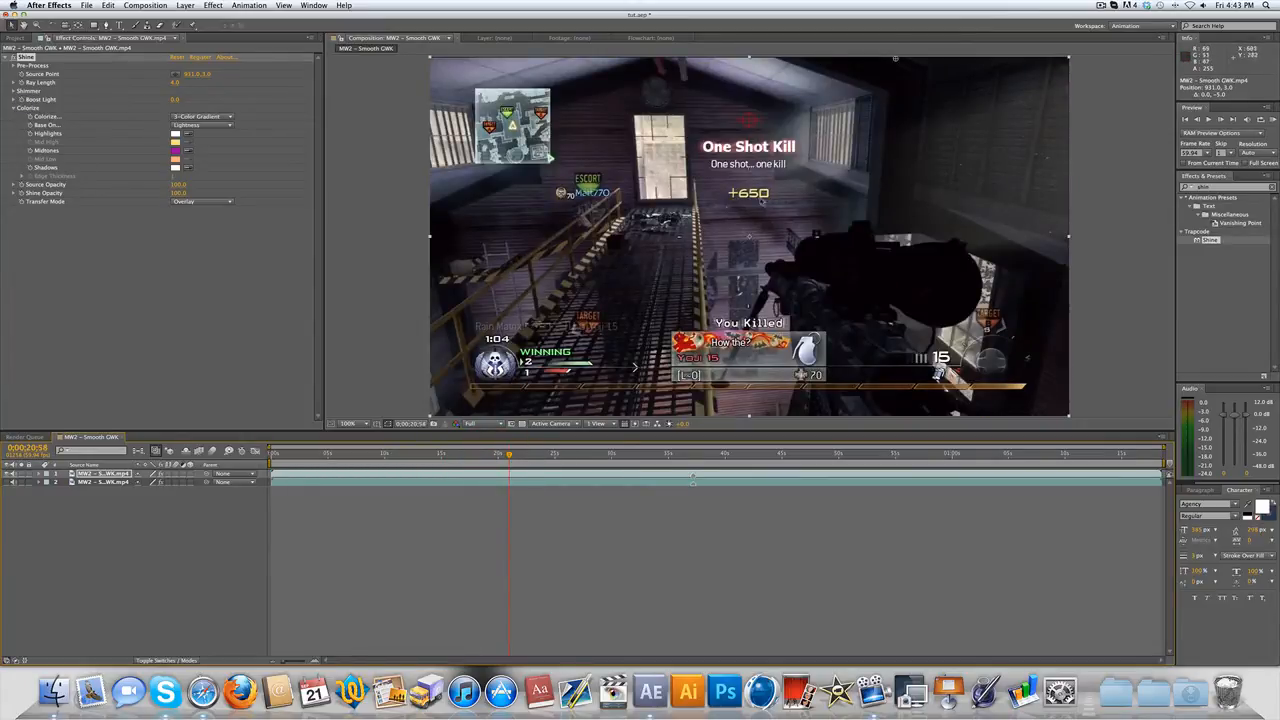
pyautogui.moveTo(822, 207)
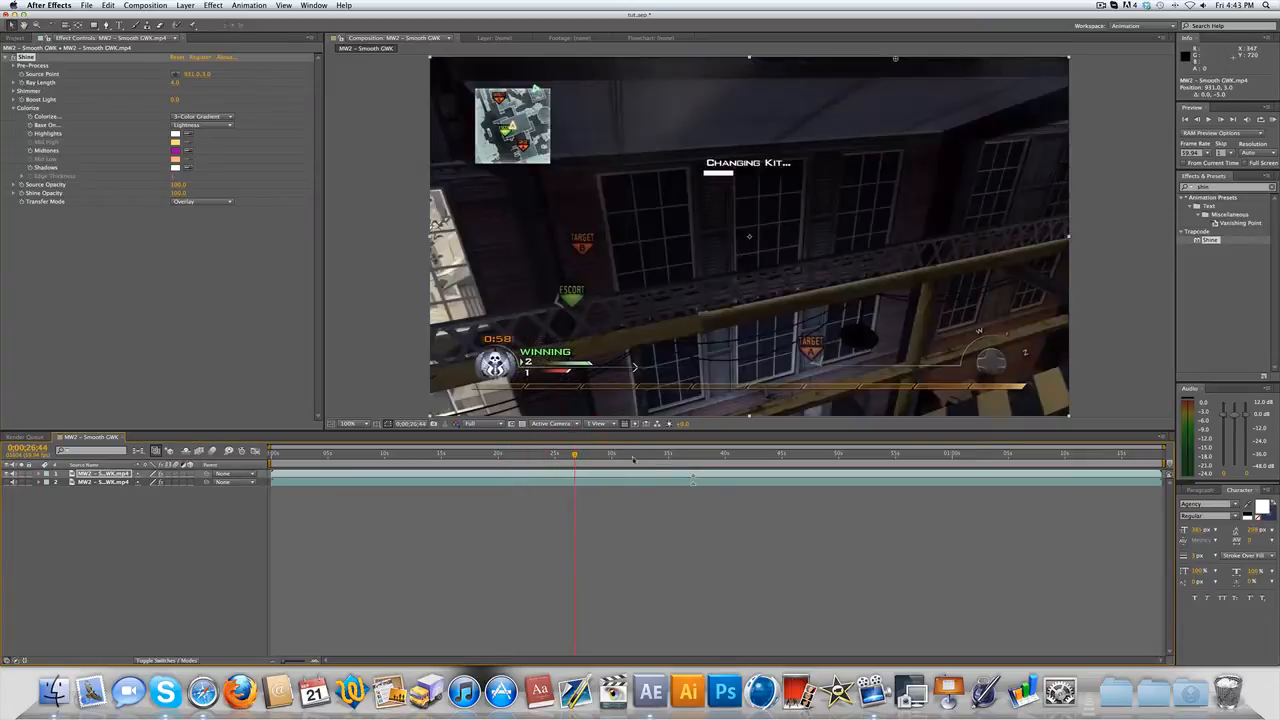
pyautogui.click(690, 454)
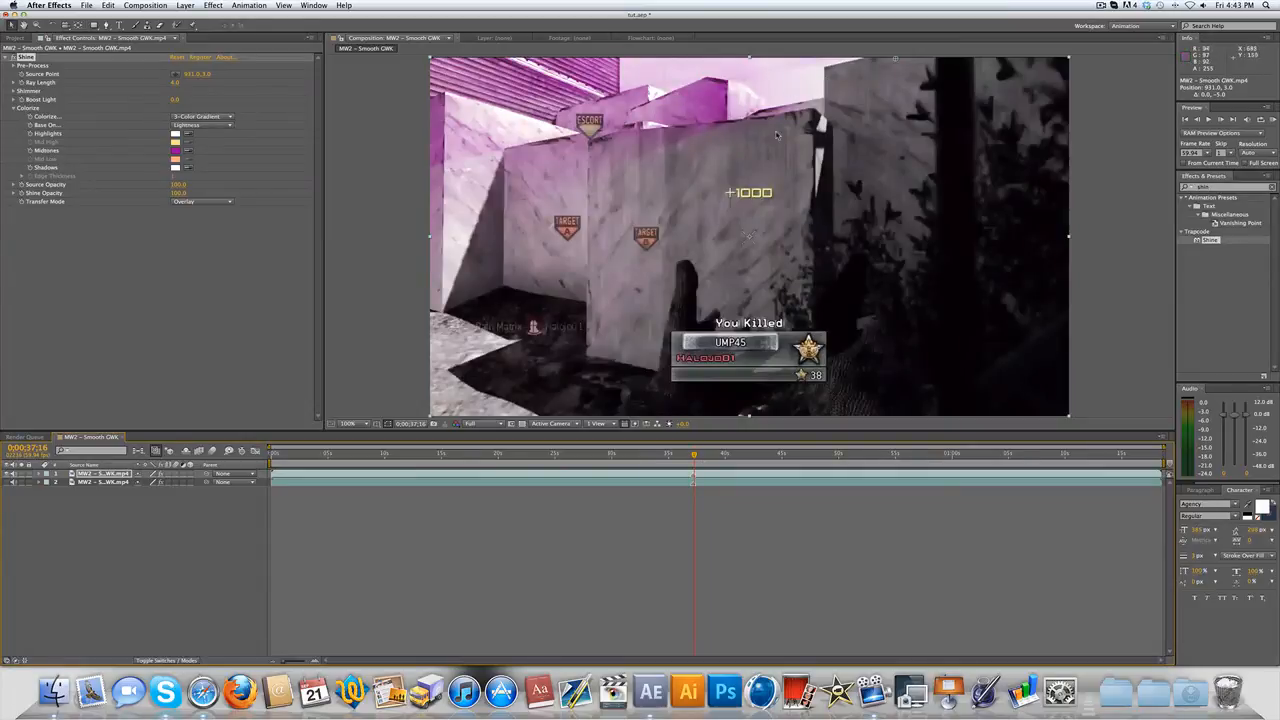
pyautogui.moveTo(510, 117)
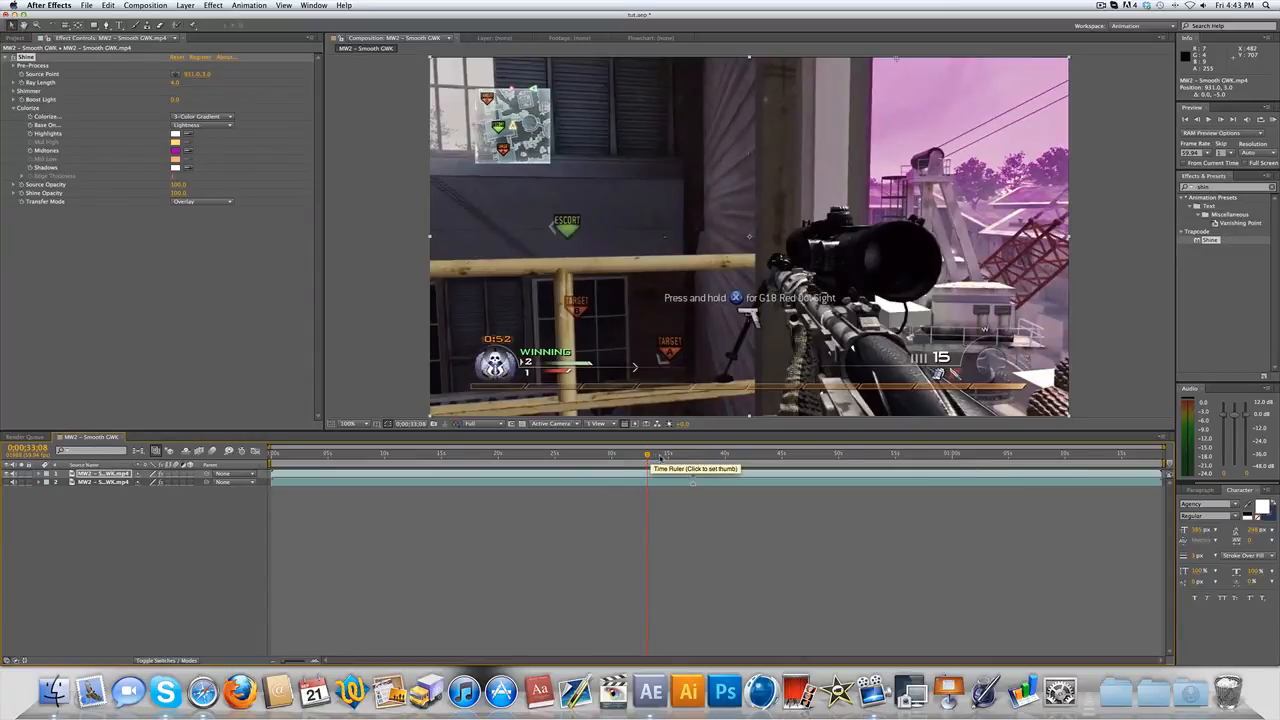
# Refine the purple midtone colour and step the time forward twice for the opacity fade
pyautogui.click(649, 455)
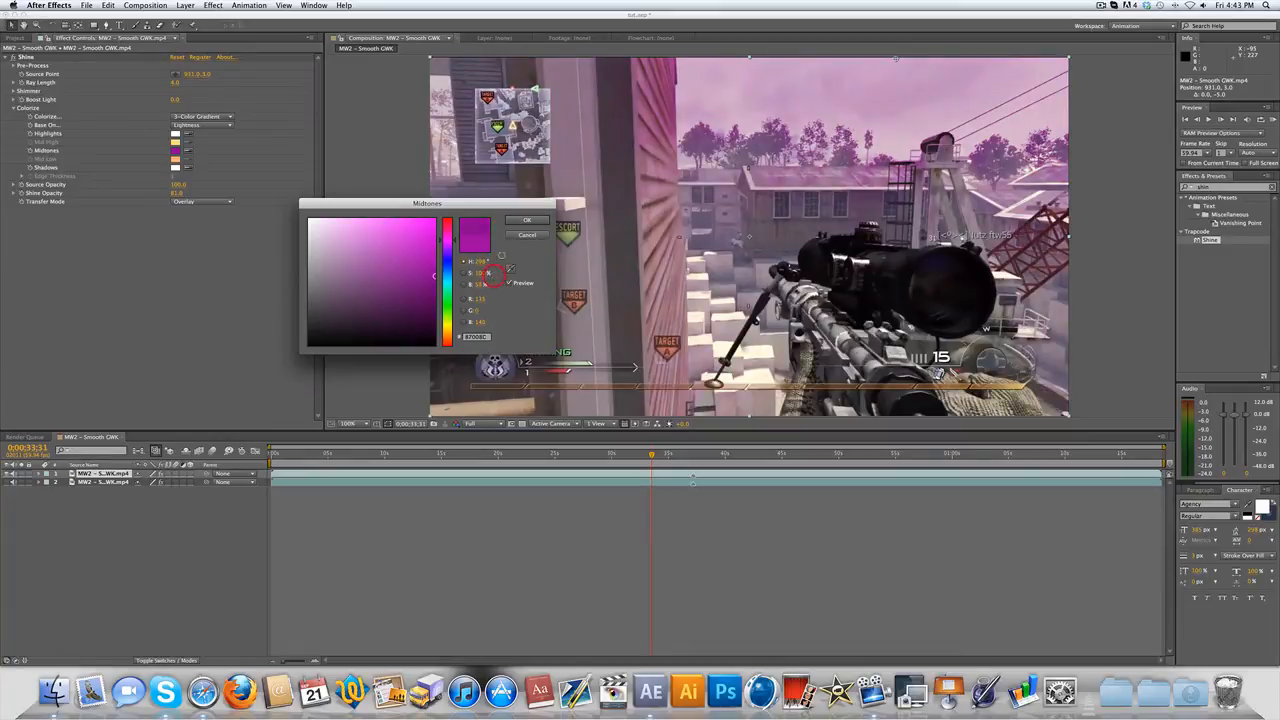
pyautogui.click(528, 219)
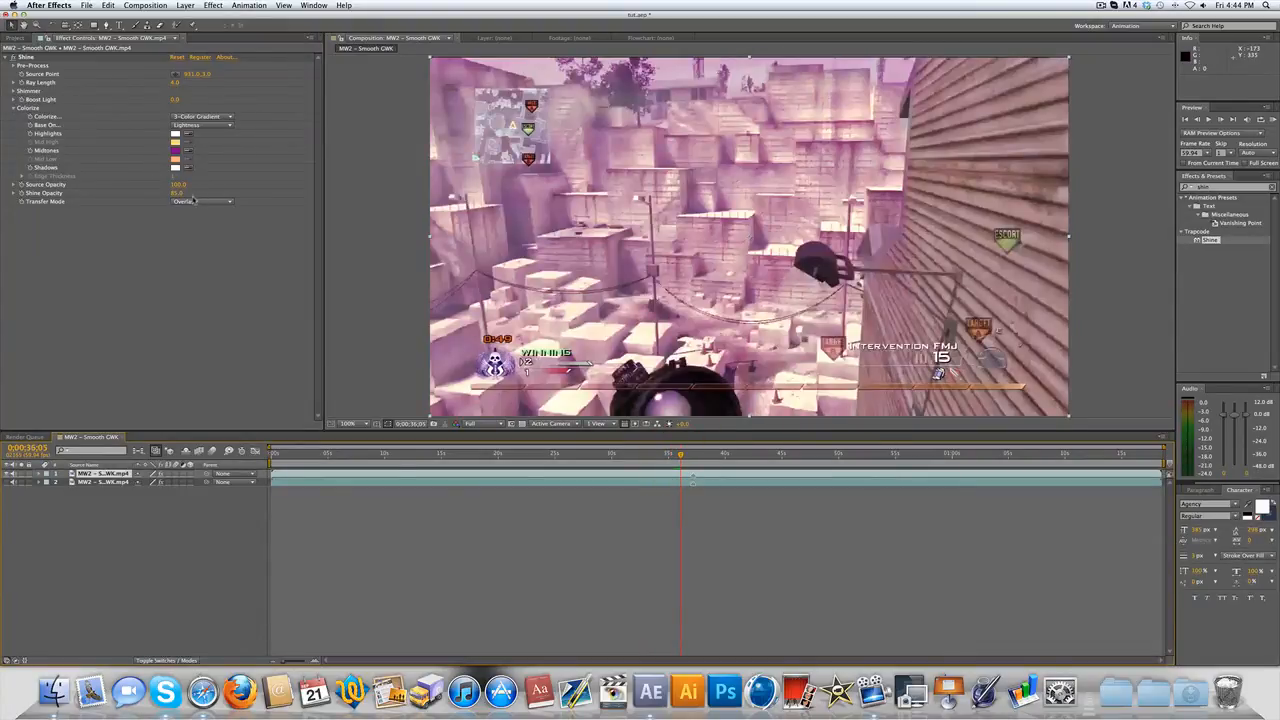
pyautogui.press('cmd+shift+right')
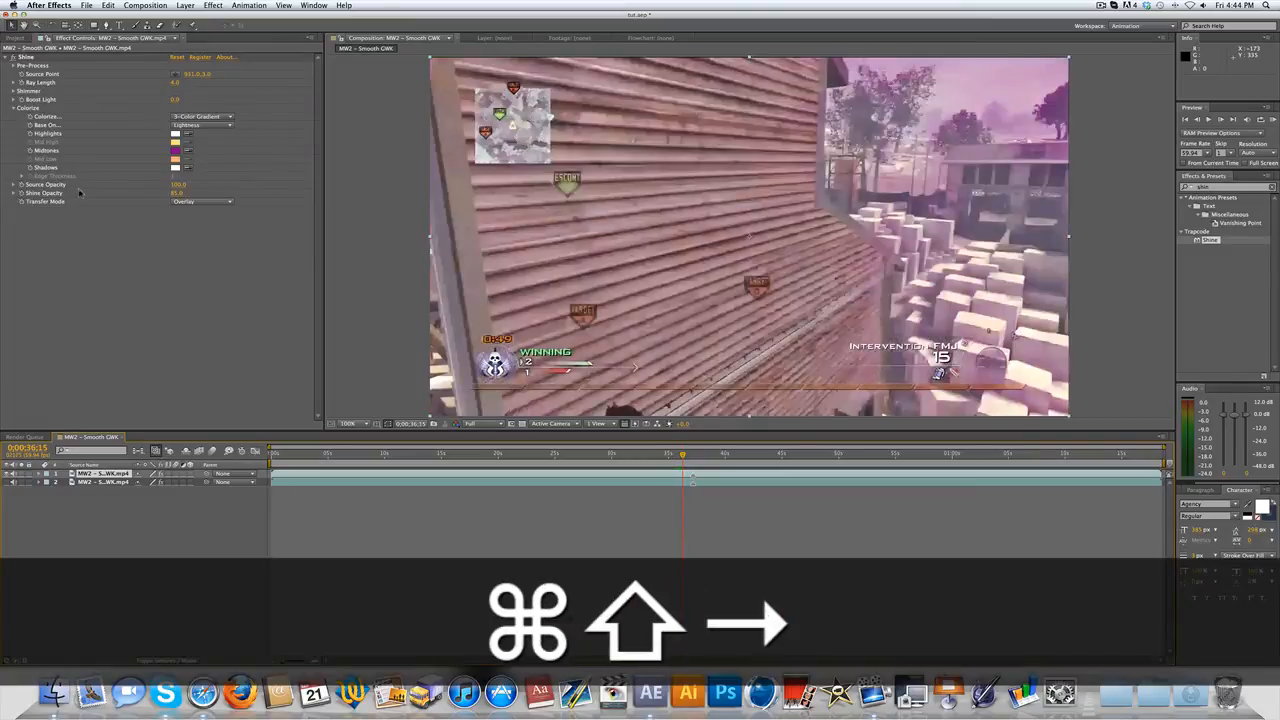
pyautogui.press('cmd+shift+right')
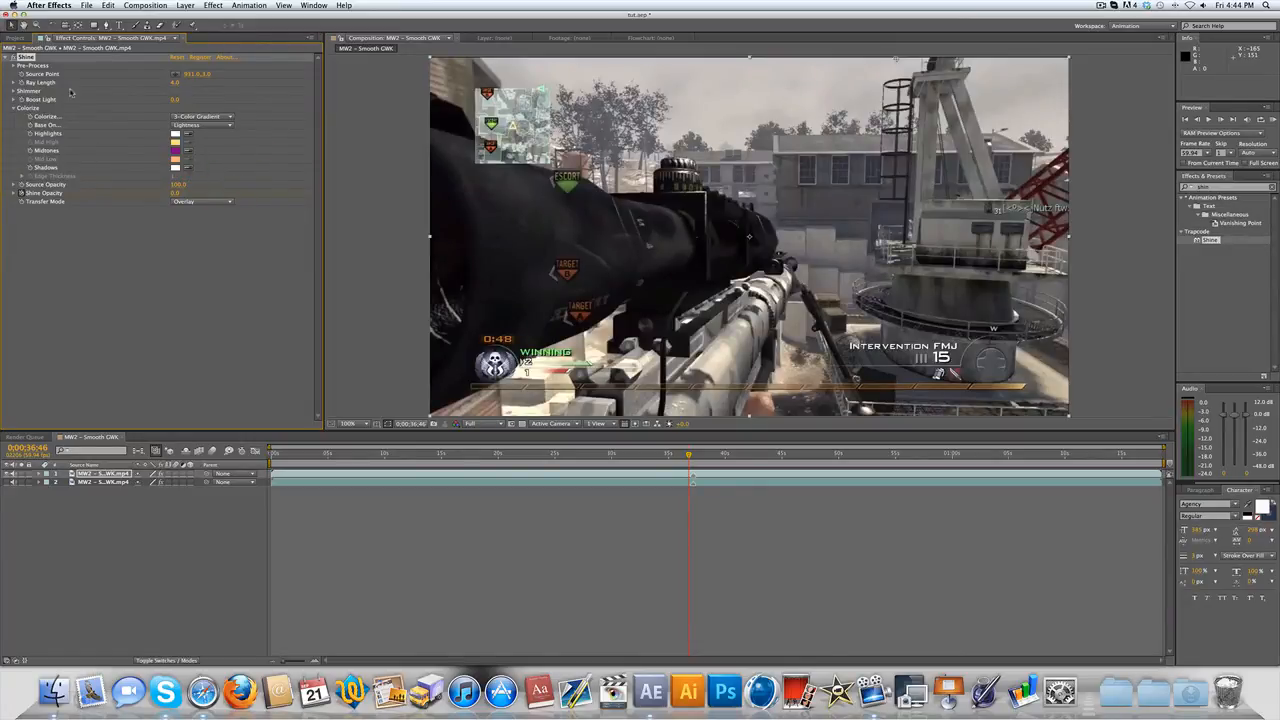
# Create an adjustment layer, then cut Shine from the gameplay clip and paste it there
pyautogui.press('cmd+alt')
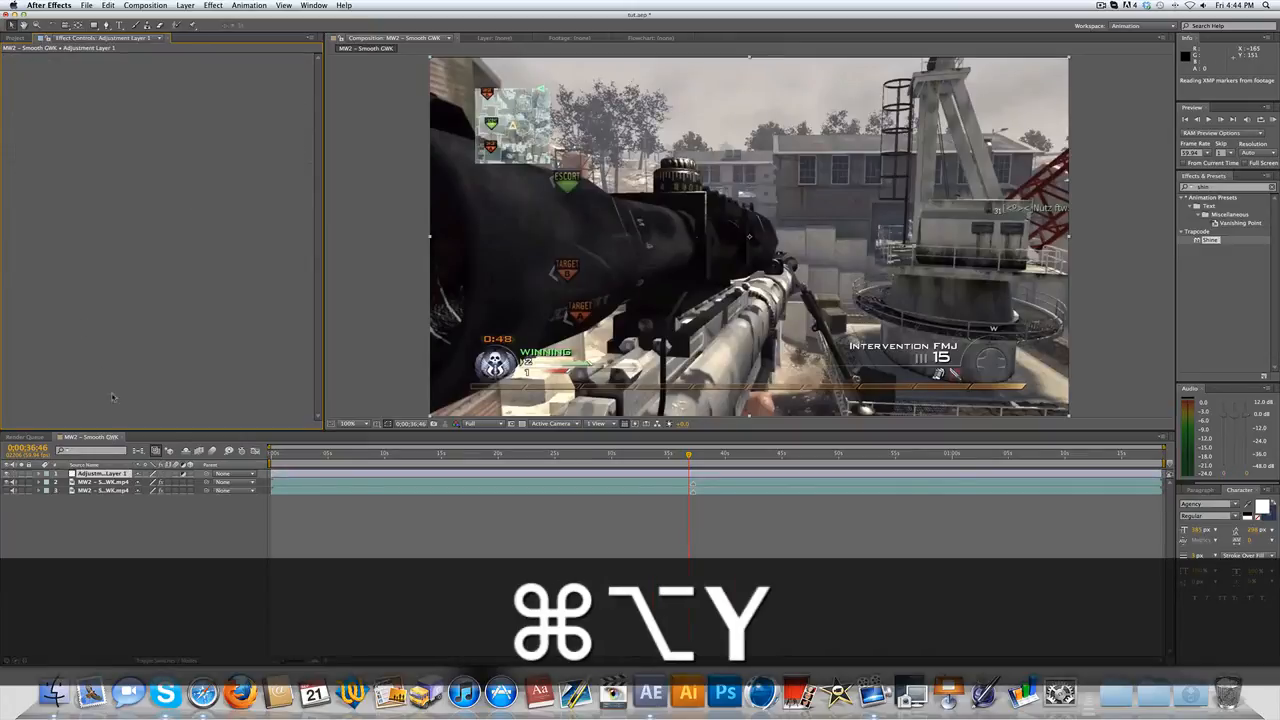
pyautogui.click(184, 5)
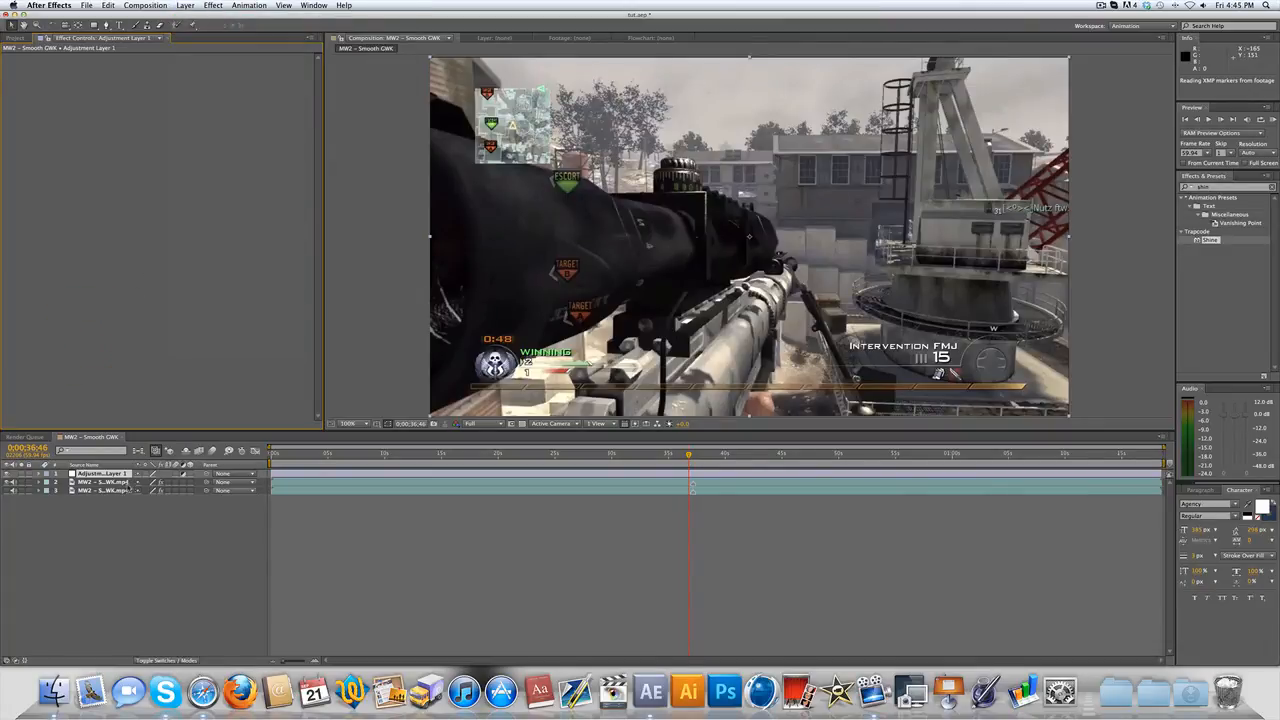
pyautogui.click(100, 490)
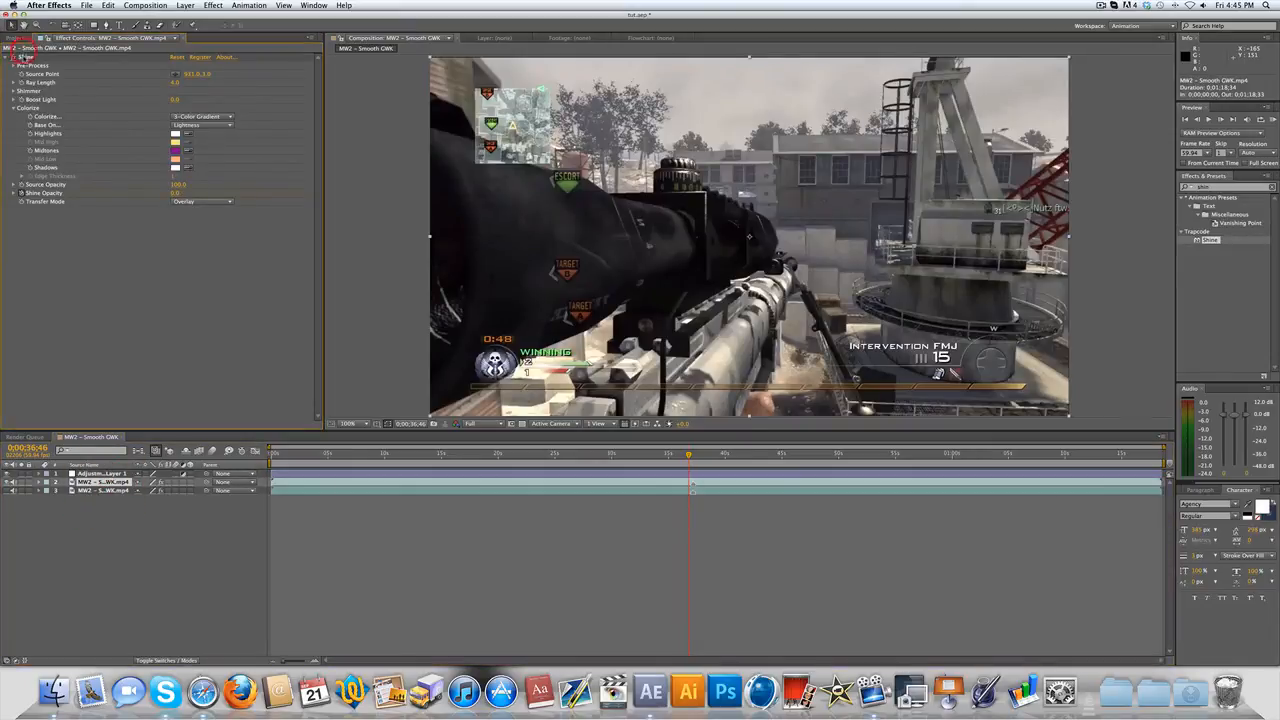
pyautogui.press('cmd+x')
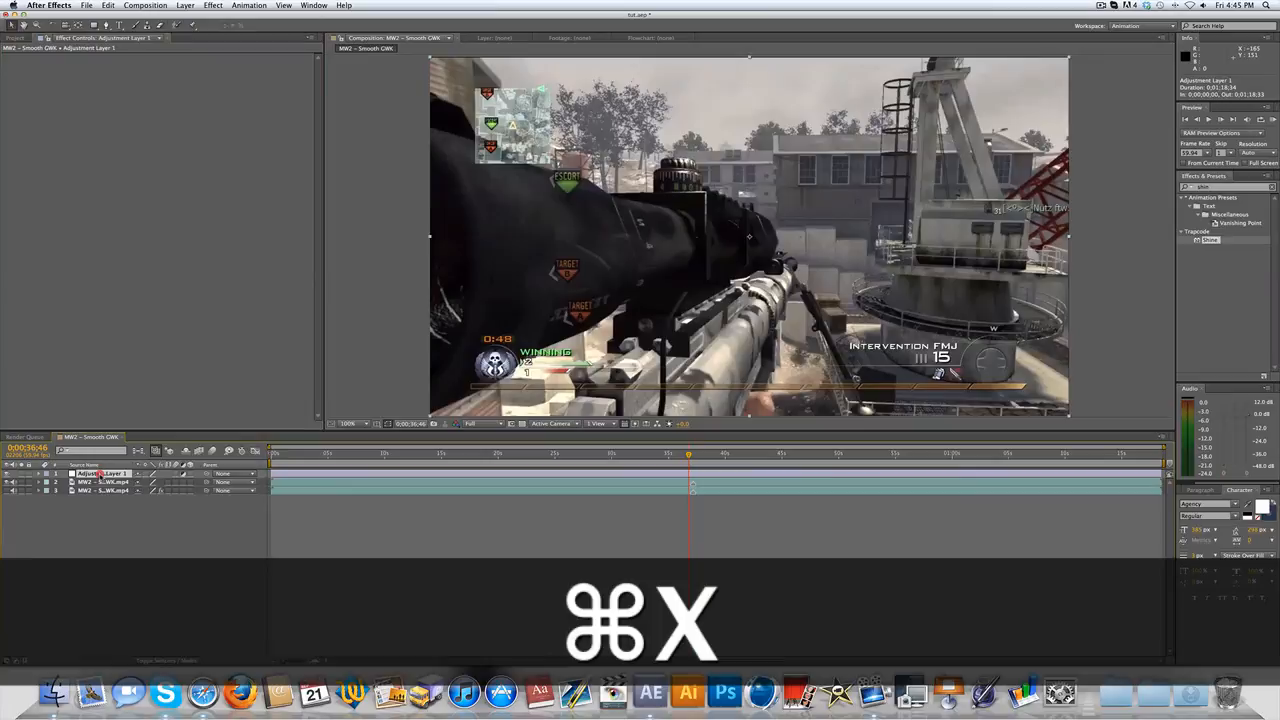
pyautogui.press('cmd+v')
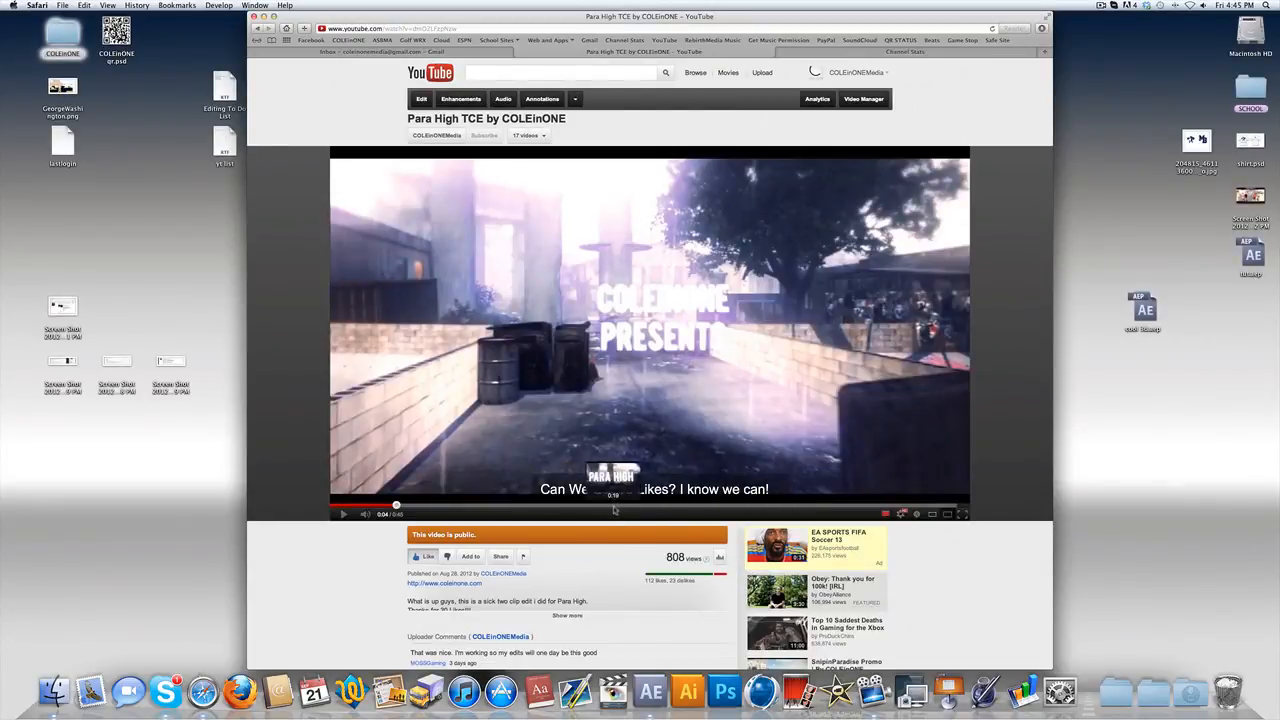
# Scrub the YouTube reference video to about 0:26 and toggle playback
pyautogui.moveTo(396, 505); pyautogui.dragTo(702, 505)
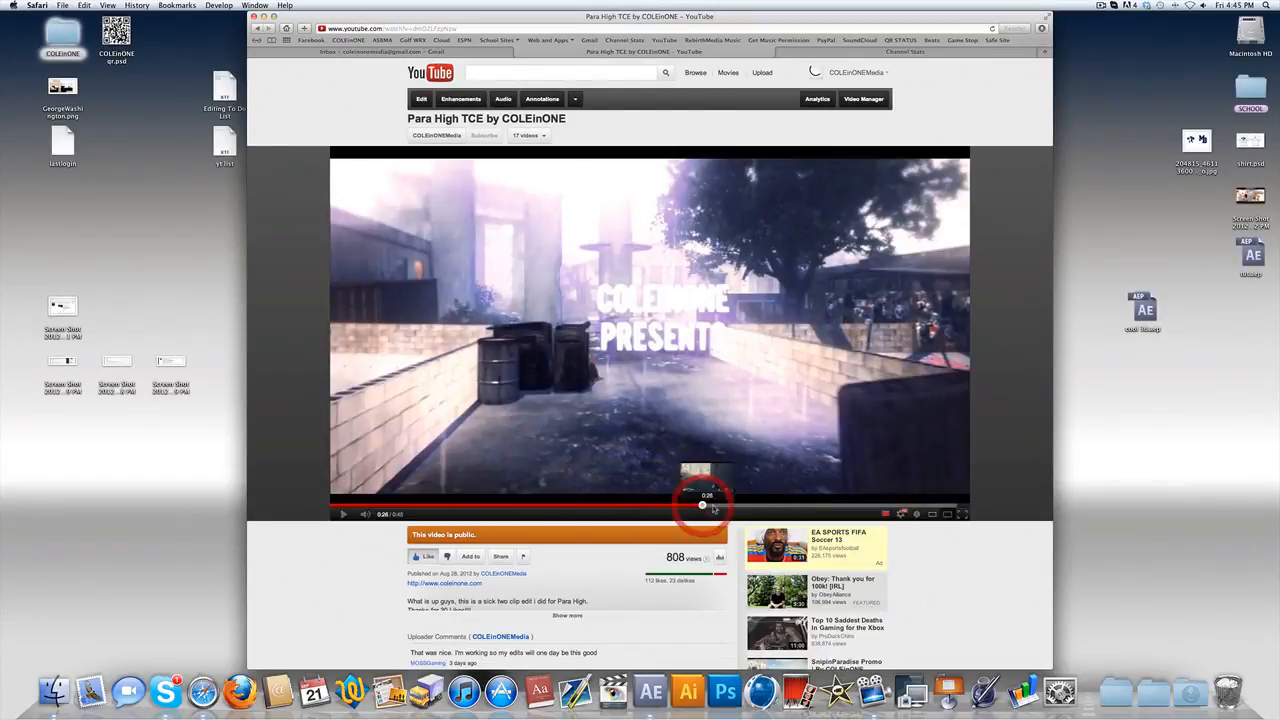
pyautogui.click(343, 514)
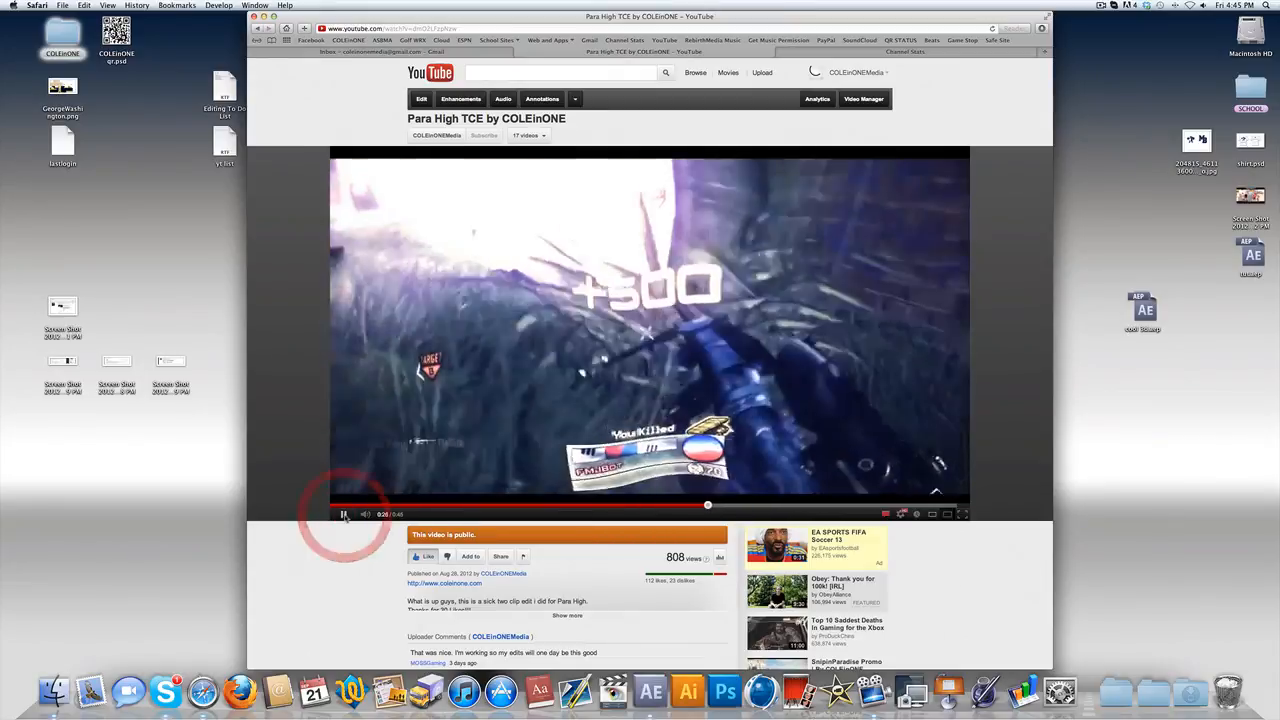
pyautogui.click(343, 514)
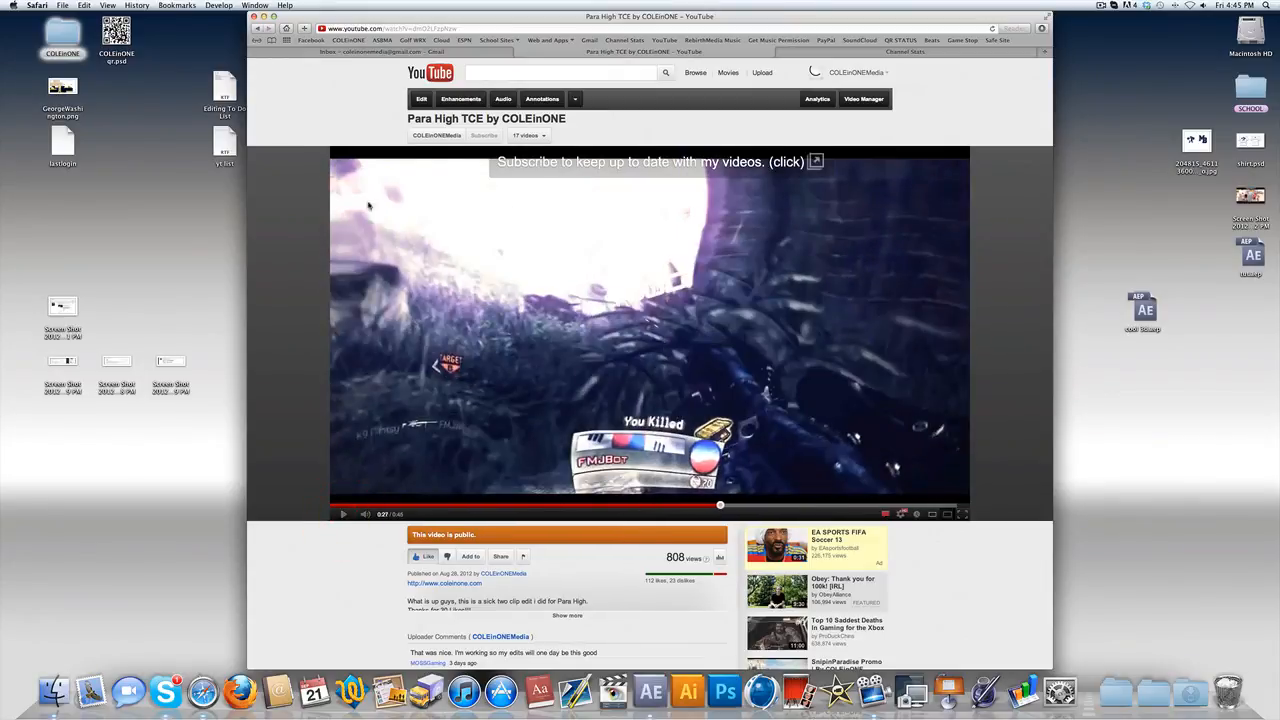